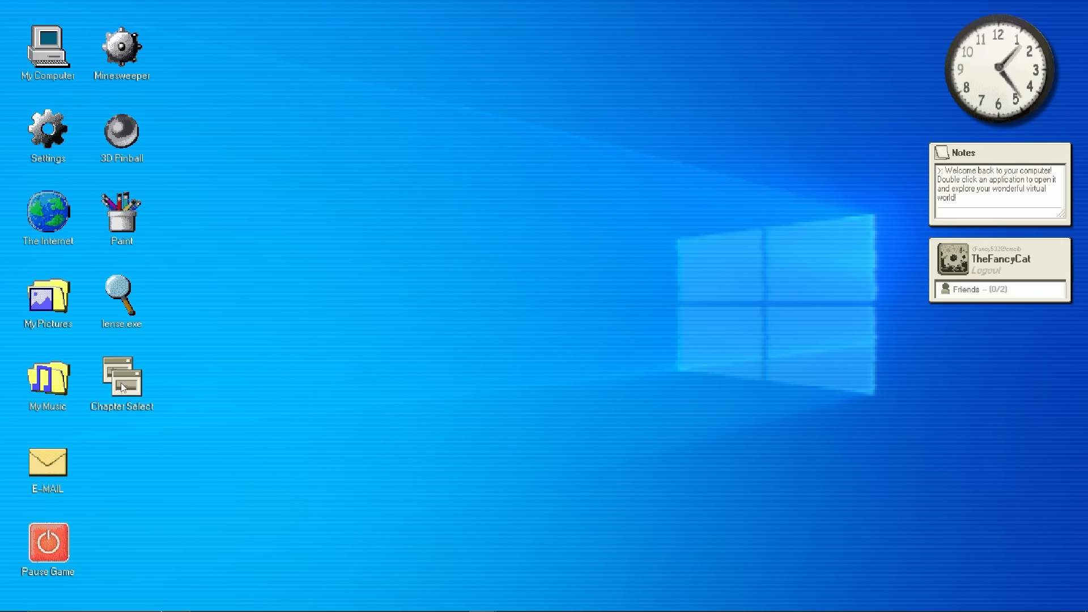
- Launch the desktop application so Kinito returns with a 'Will you st…' question
{"action": "double_click", "coordinate": [120, 382]}
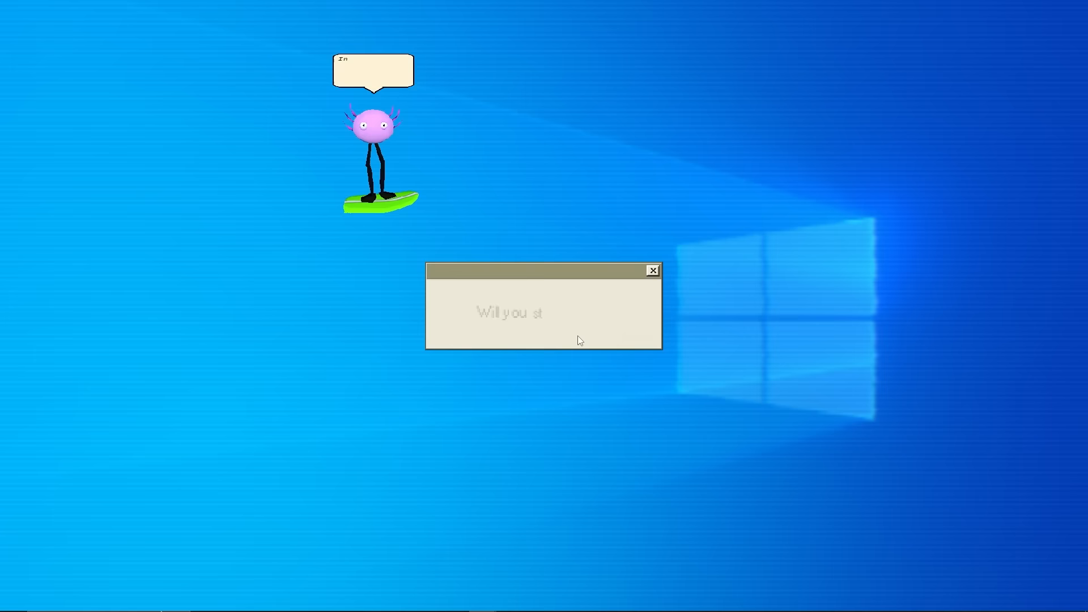
- Answer Kinito's question, opening The End? console with 'it is not over yet'
{"action": "left_click", "coordinate": [651, 270]}
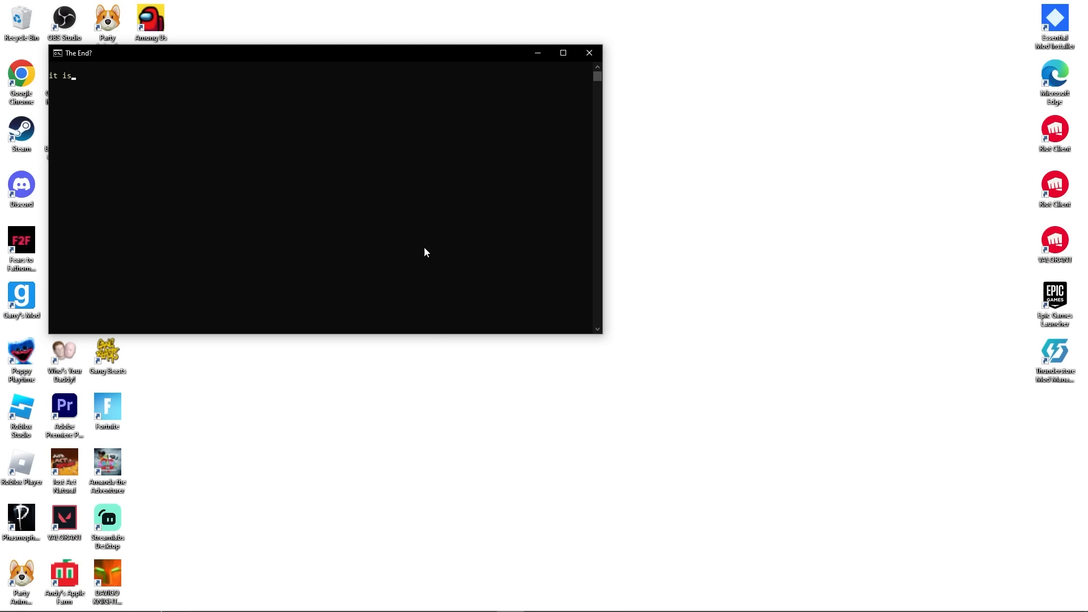
{"action": "type", "text": "not over yet, there is still more out there...          Fancy... you must k"}
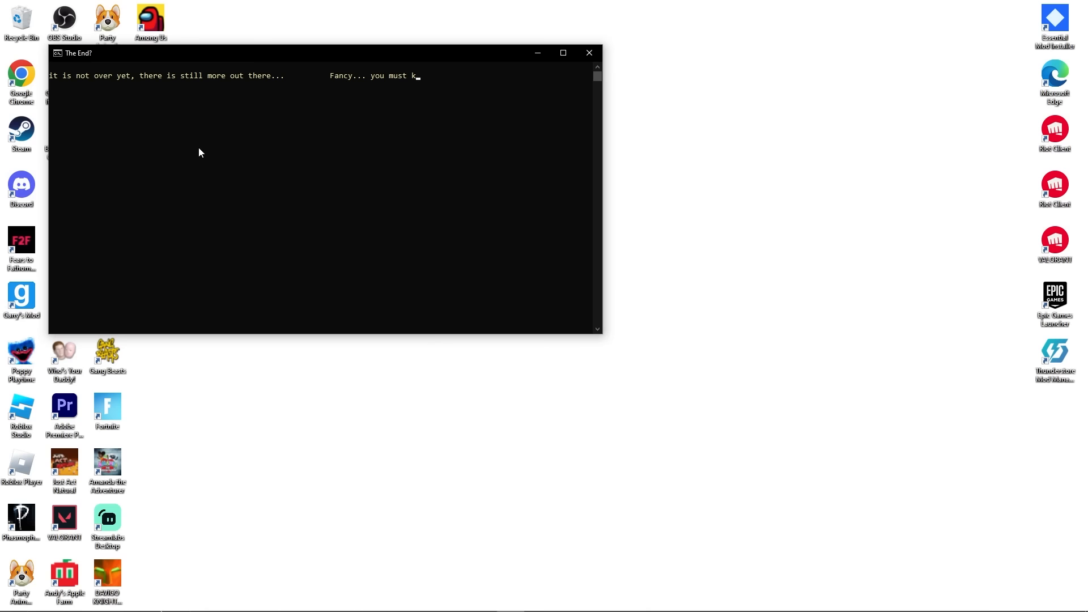
- Dismiss the end message and open the 'There is a way to stop it.' email under lense.exe
{"action": "left_click", "coordinate": [589, 53]}
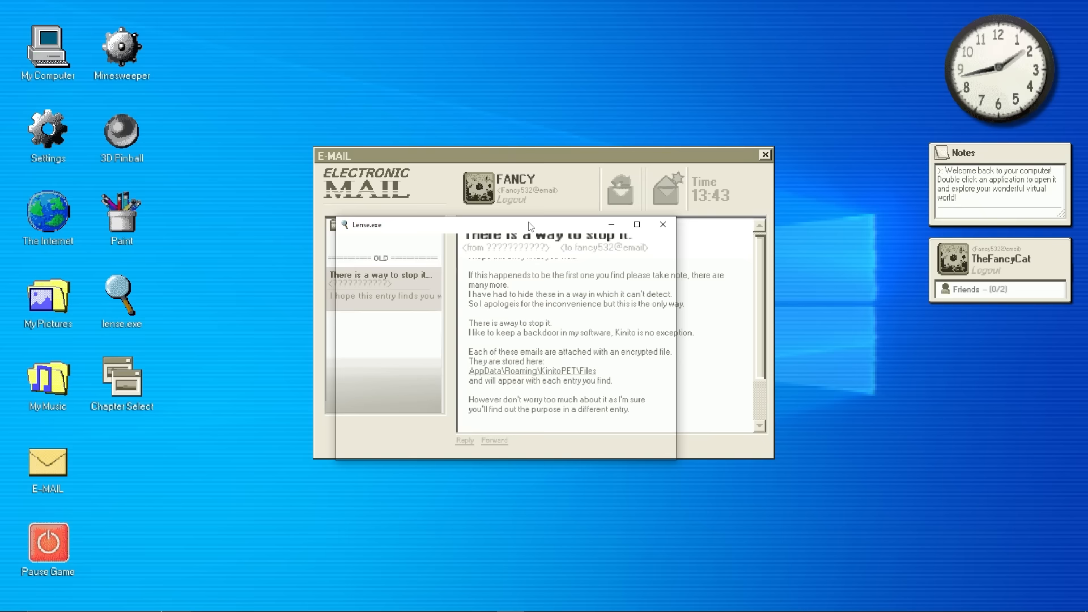
- Reveal the hidden floppy disk file with the lens and open it to hatch Kinito
{"action": "double_click", "coordinate": [47, 217]}
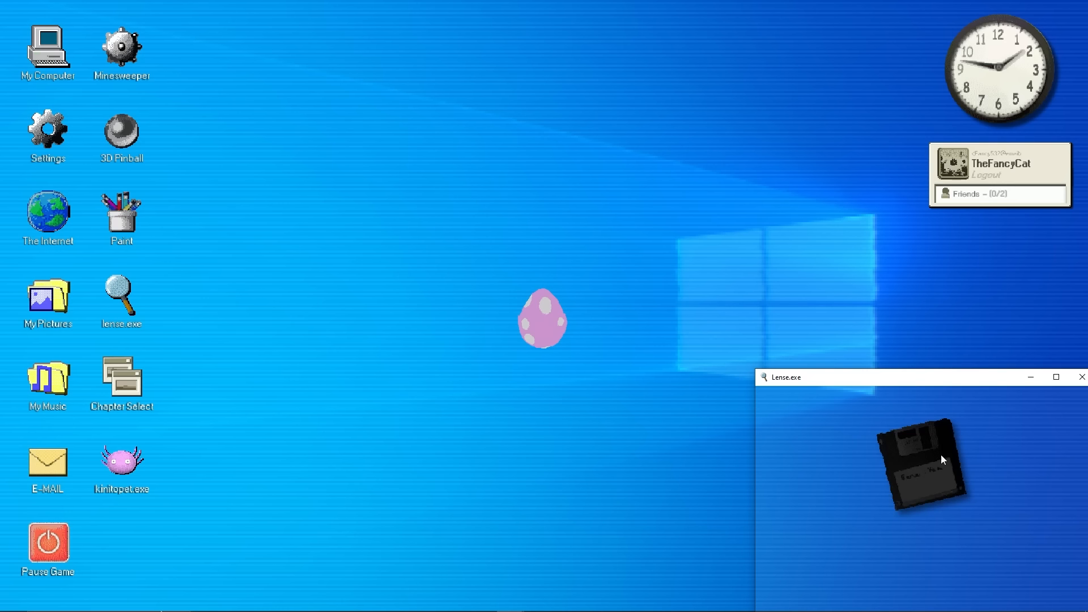
{"action": "double_click", "coordinate": [47, 468]}
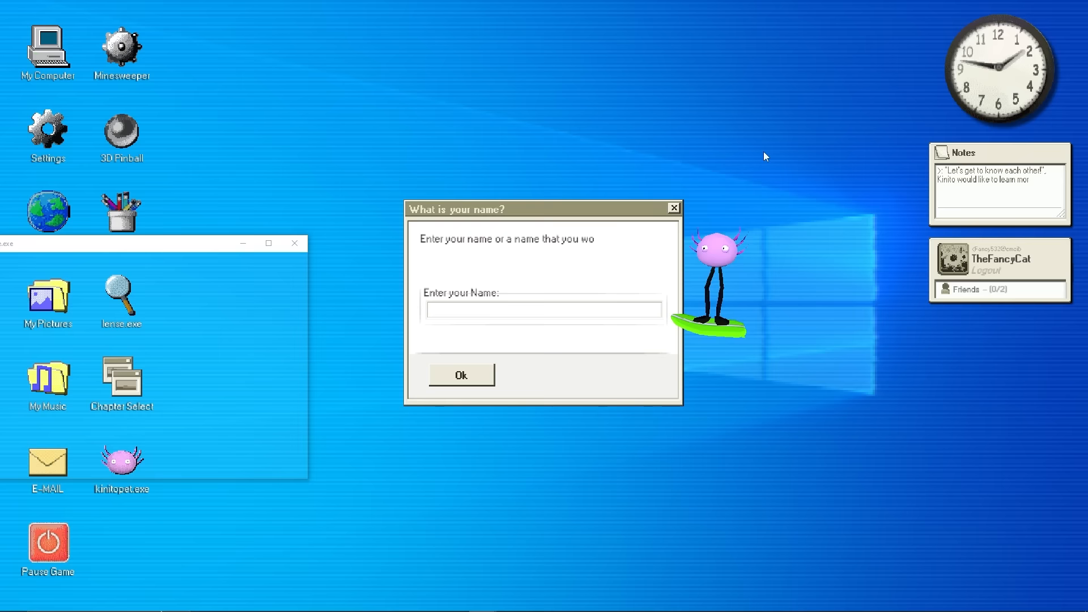
- Submit the name prompt with Ok and dismiss the question-mark message
{"action": "left_click", "coordinate": [460, 374]}
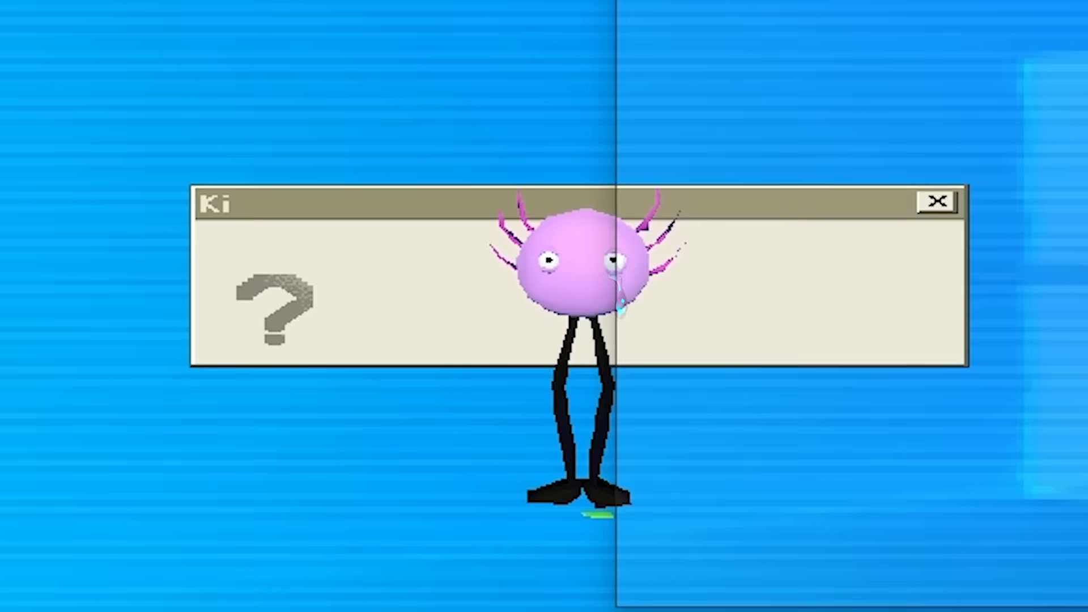
{"action": "left_click", "coordinate": [936, 202]}
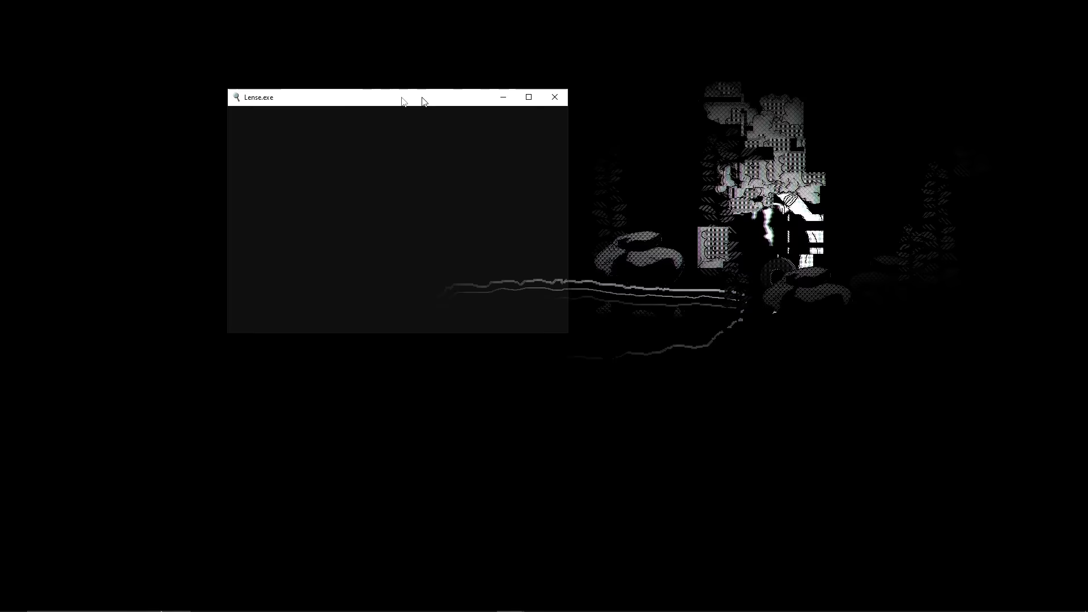
- Drag the Lense.exe window down and toward the lower left of the tree scene
{"action": "left_click_drag", "start_coordinate": [397, 96], "coordinate": [302, 324]}
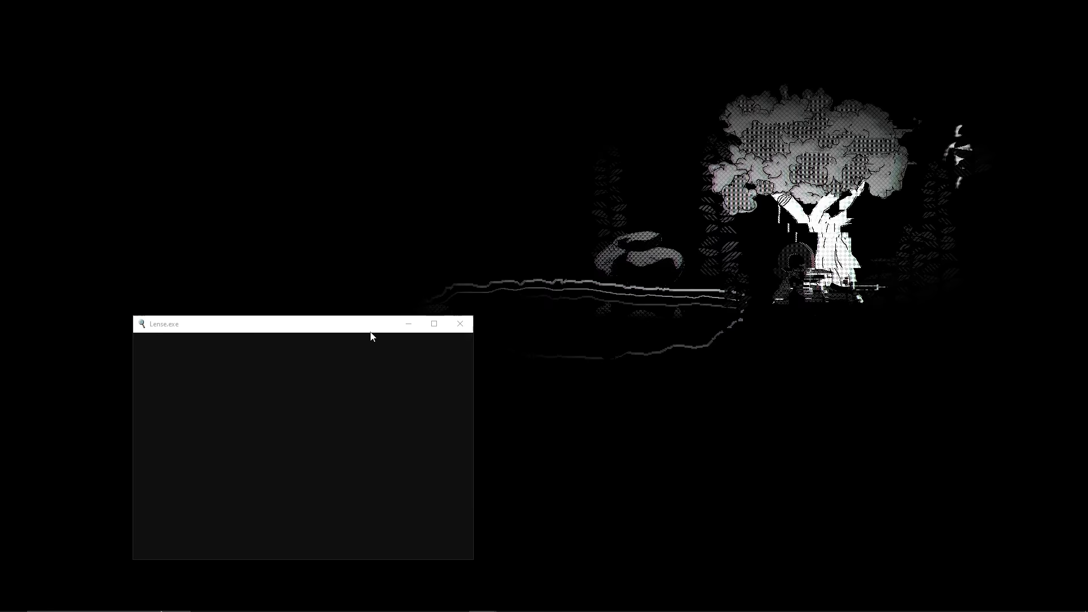
{"action": "left_click_drag", "start_coordinate": [302, 324], "coordinate": [266, 155]}
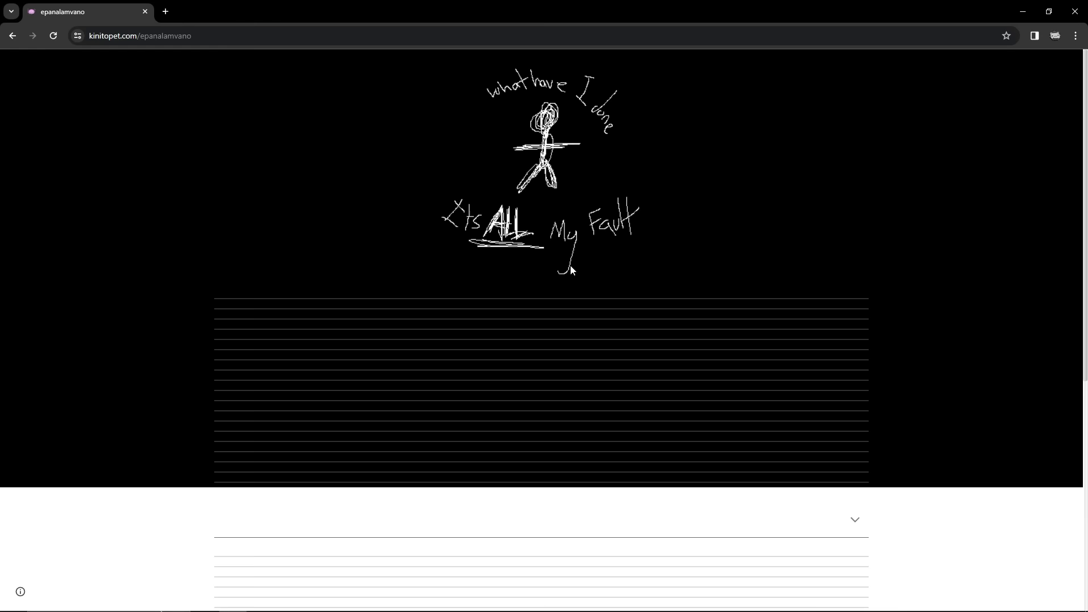
- Scroll the KinitoPET files folder to the 830 KB b590e06032758c2 file
{"action": "scroll", "scroll_direction": "down", "scroll_amount": 3}
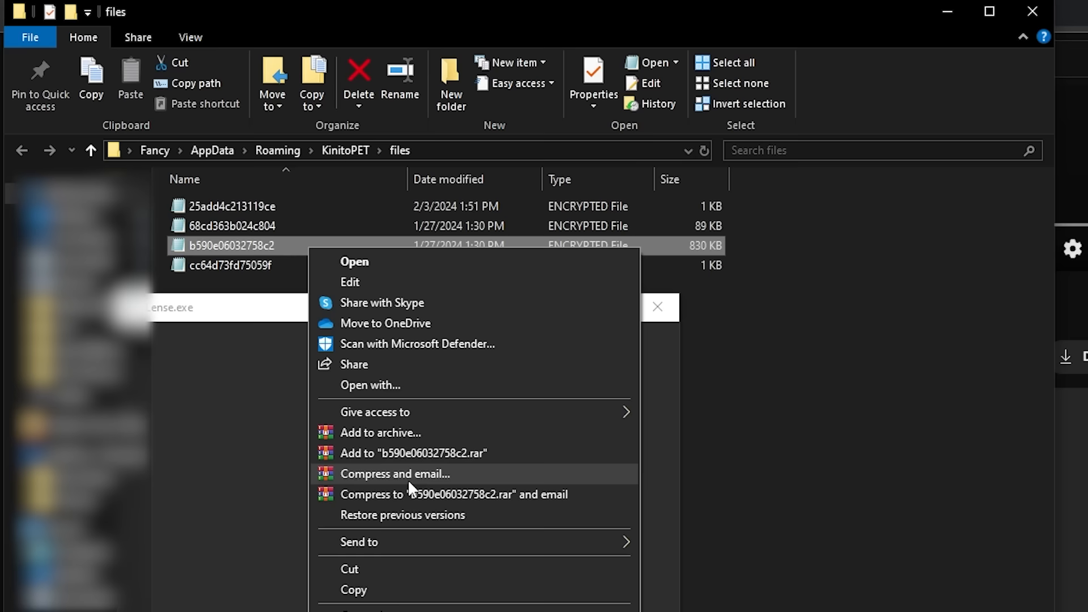
- Open b590e06032758c2 to show the 'Notice Of Removal' email from 10th May 1999
{"action": "left_click", "coordinate": [354, 261]}
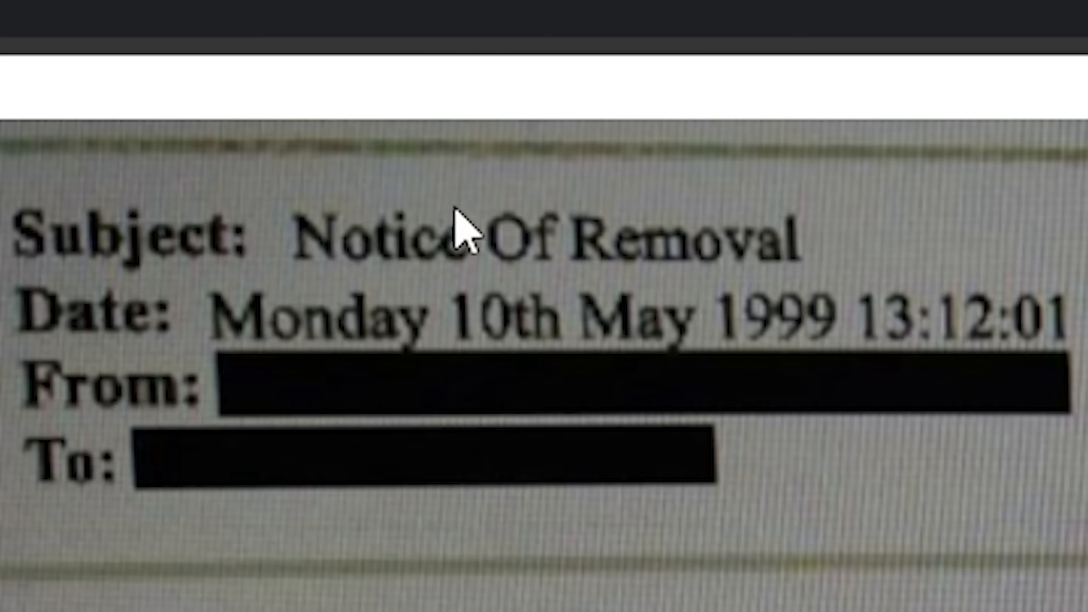
{"action": "scroll", "scroll_direction": "down", "scroll_amount": 3}
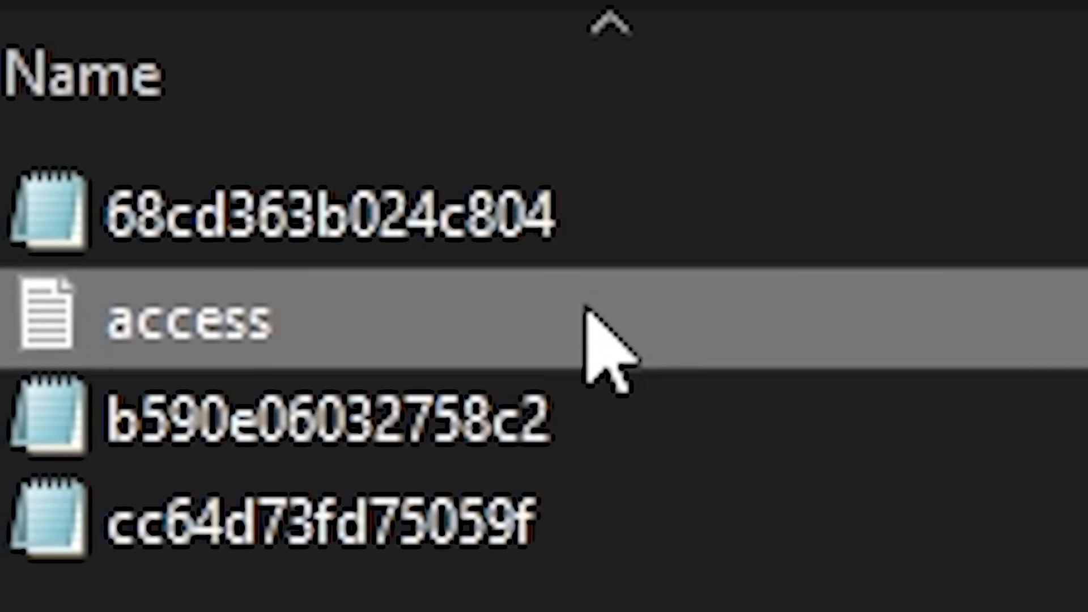
- Open the 'access' file and click through the dark scene back to the desktop
{"action": "double_click", "coordinate": [195, 319]}
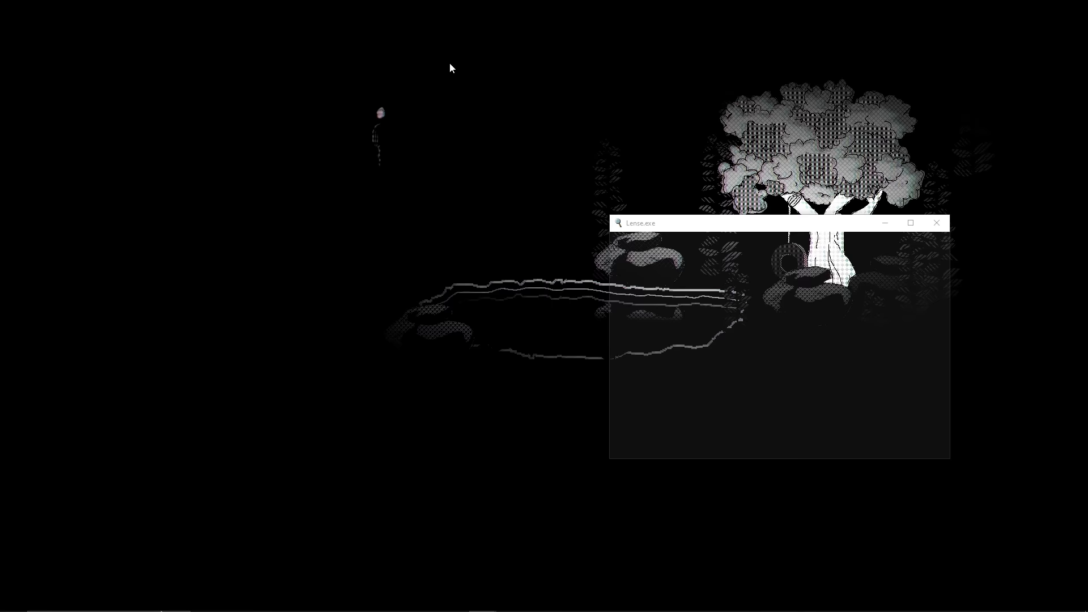
{"action": "left_click", "coordinate": [936, 223]}
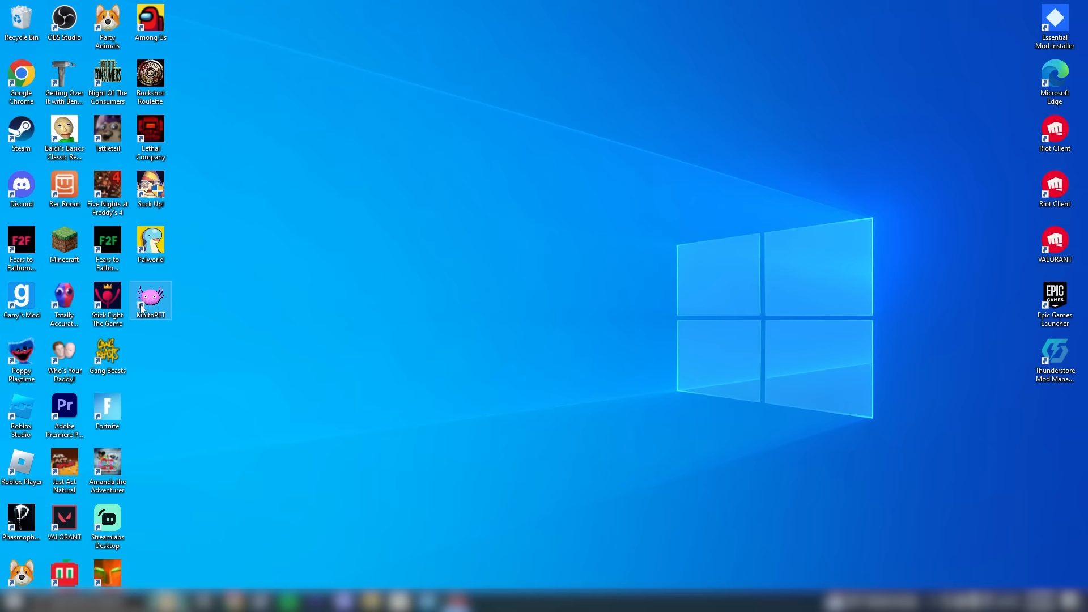
{"action": "double_click", "coordinate": [150, 299]}
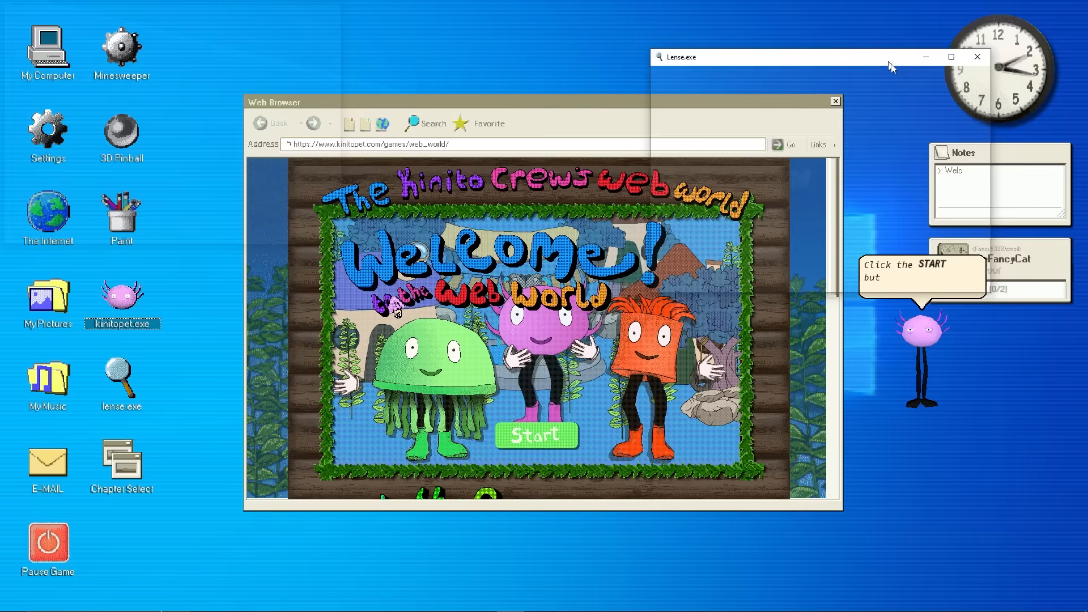
- Press the green Start button to enter the Web World dress-up screen
{"action": "left_click", "coordinate": [535, 435]}
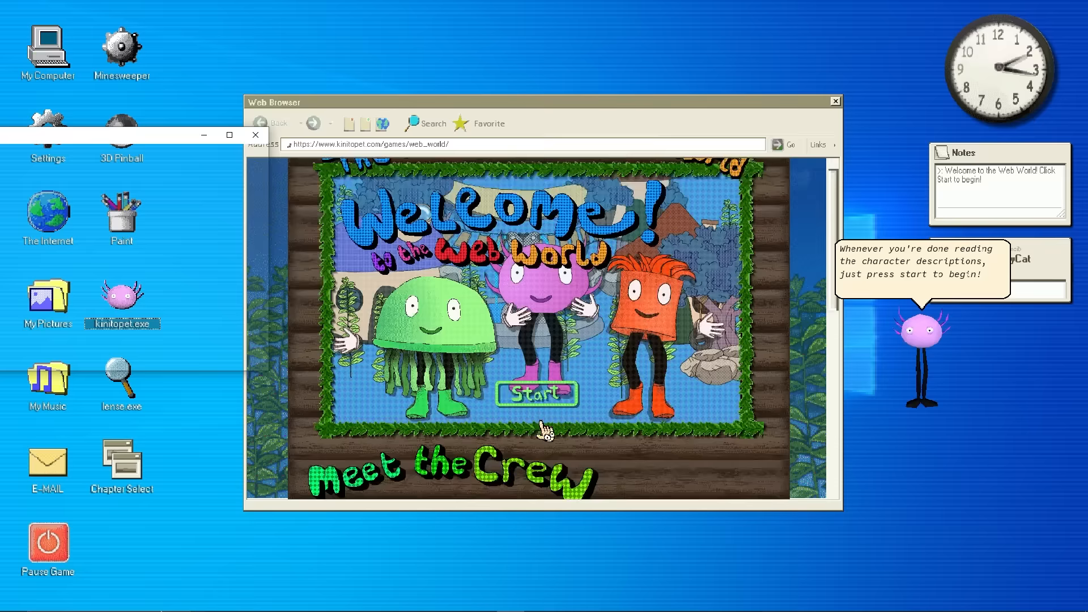
{"action": "left_click", "coordinate": [534, 393]}
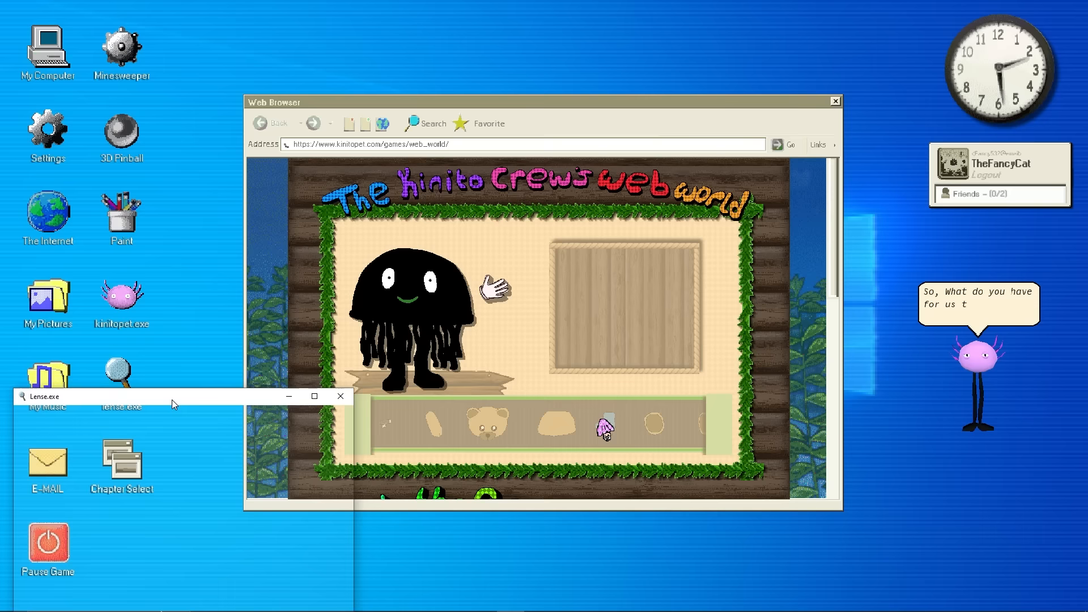
- Drag an item from the bottom tray onto the black jellyfish character
{"action": "left_click_drag", "start_coordinate": [172, 405], "coordinate": [165, 8]}
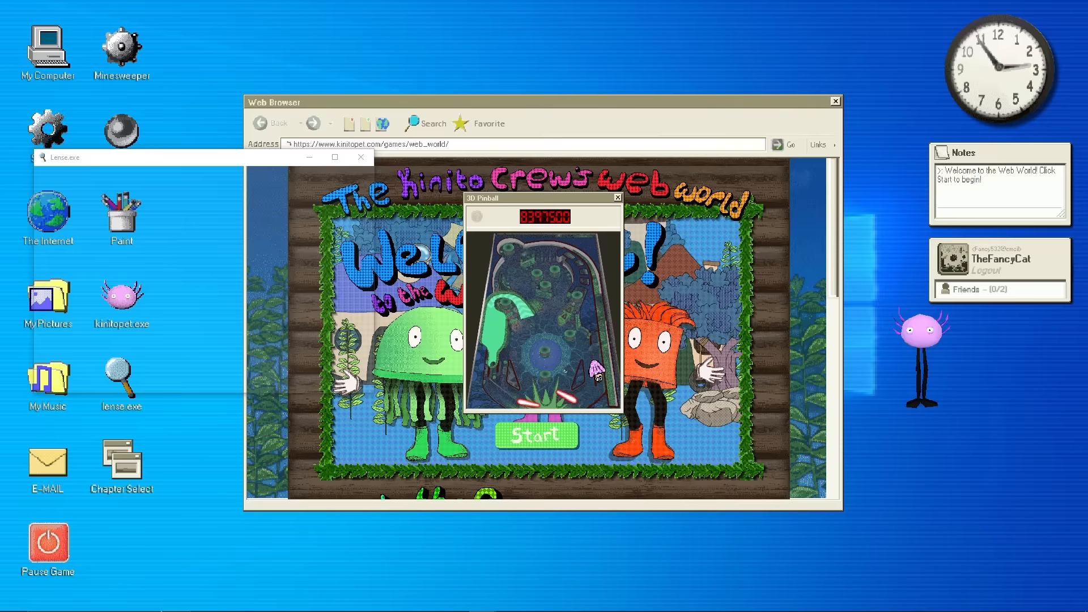
- Close the Web Browser and 3D Pinball windows to bring up the club registration form
{"action": "left_click", "coordinate": [616, 198]}
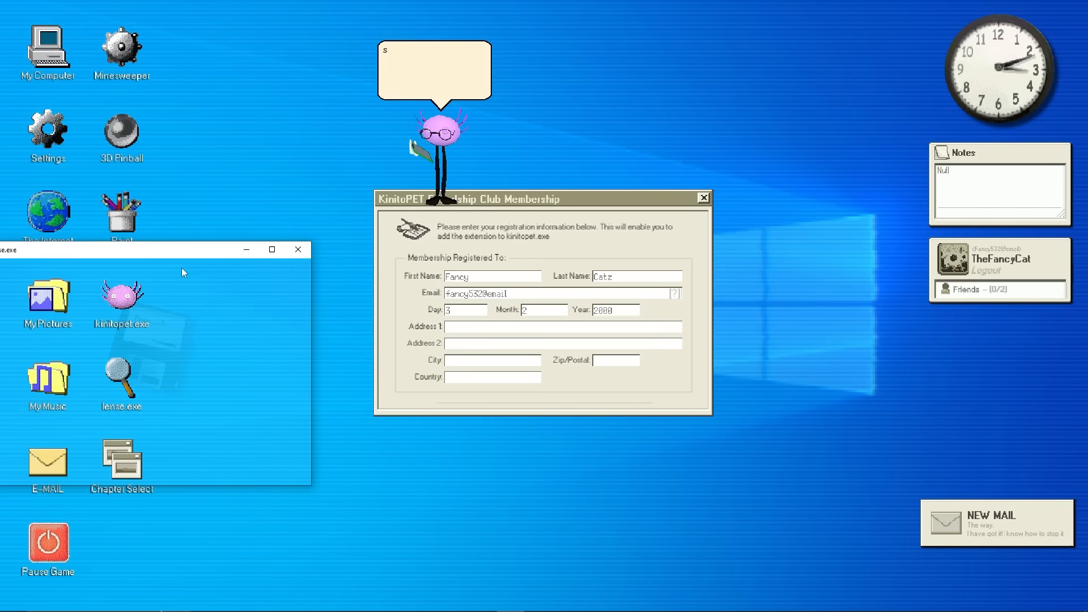
- Dismiss the Membership Club registration dialog so the Command Prompt opens
{"action": "left_click", "coordinate": [997, 522]}
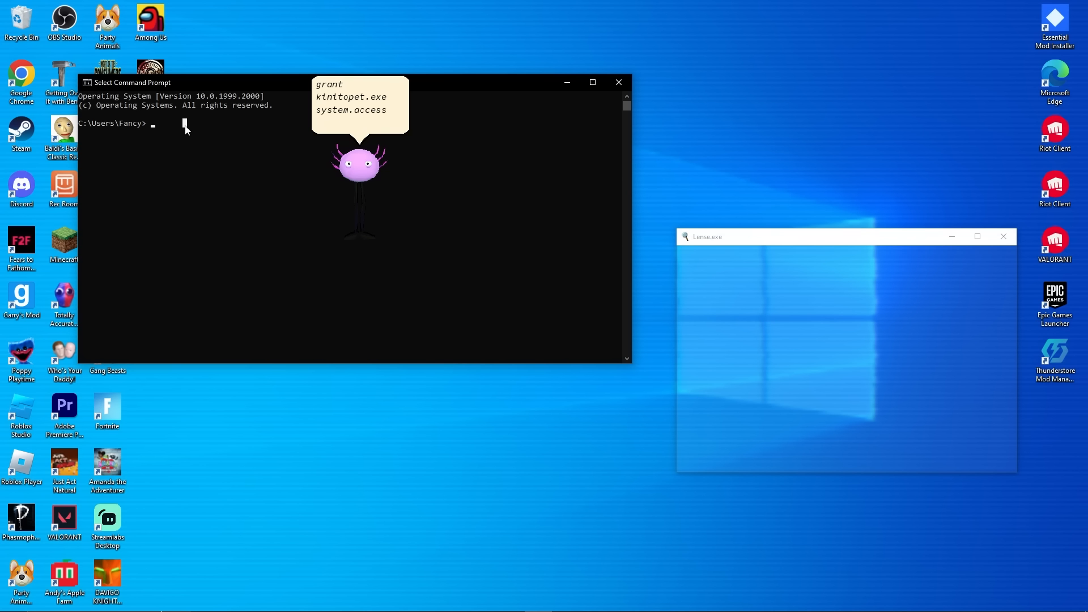
{"action": "type", "text": "delete_all"}
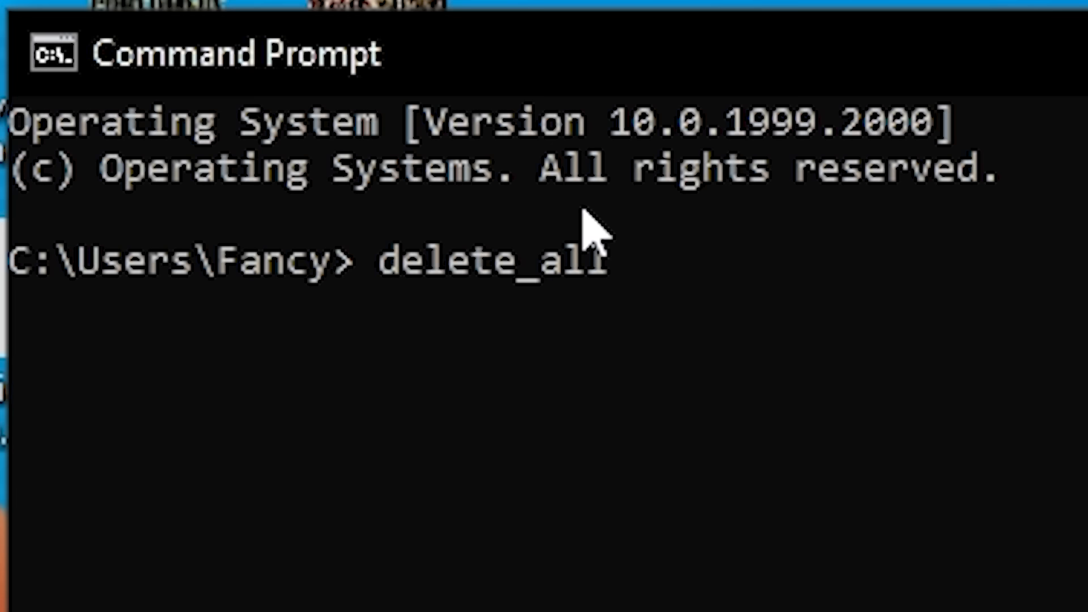
{"action": "key", "text": "enter"}
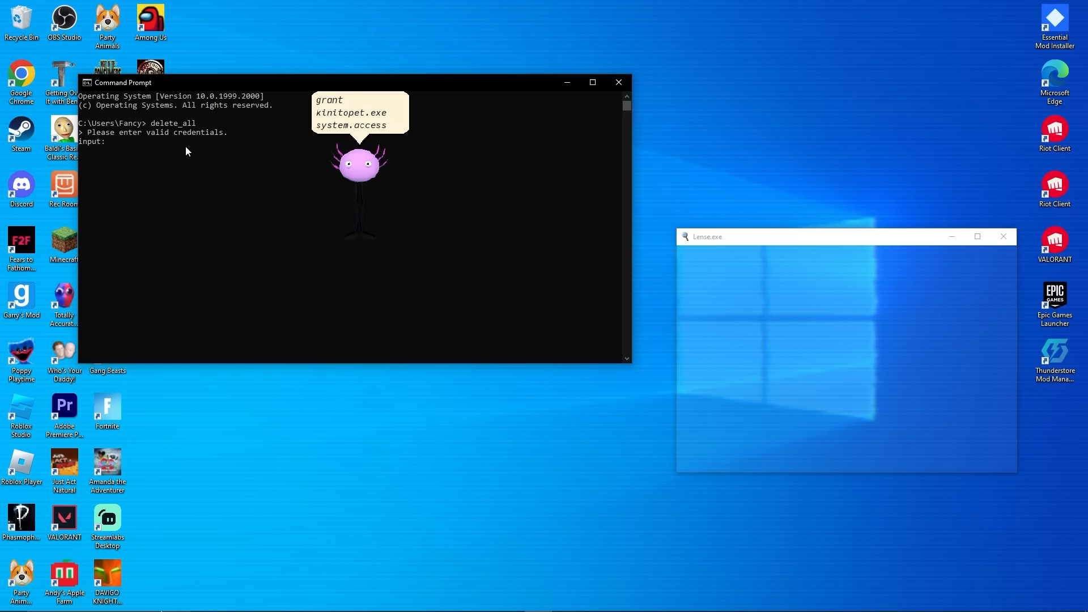
{"action": "type", "text": "Q5dRYxe5QaY"}
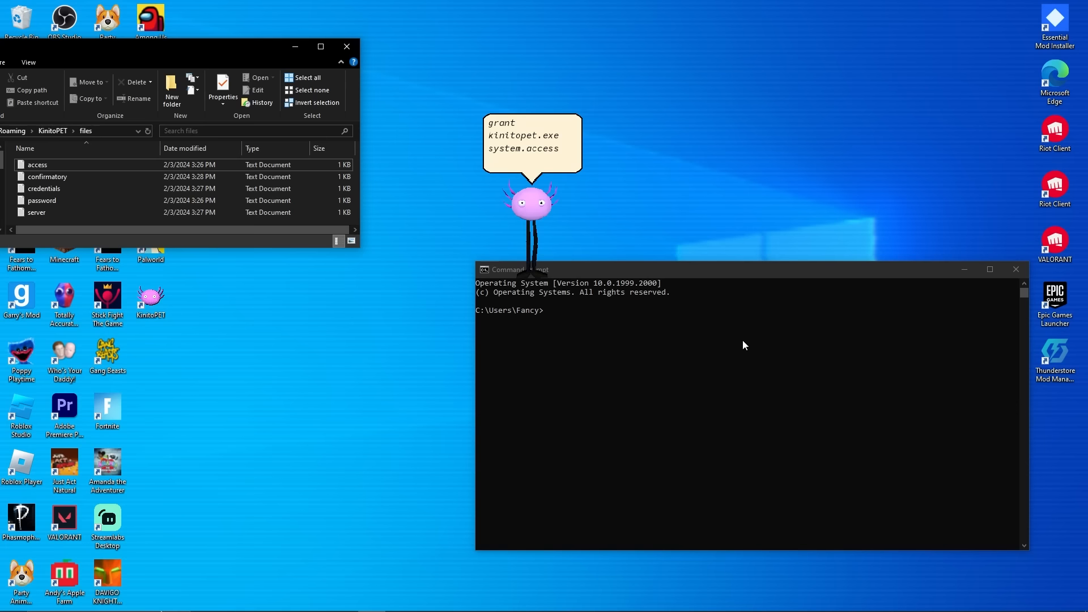
- Check the server note's actions, then target server kinito_53452 in delete_all
{"action": "right_click", "coordinate": [44, 188]}
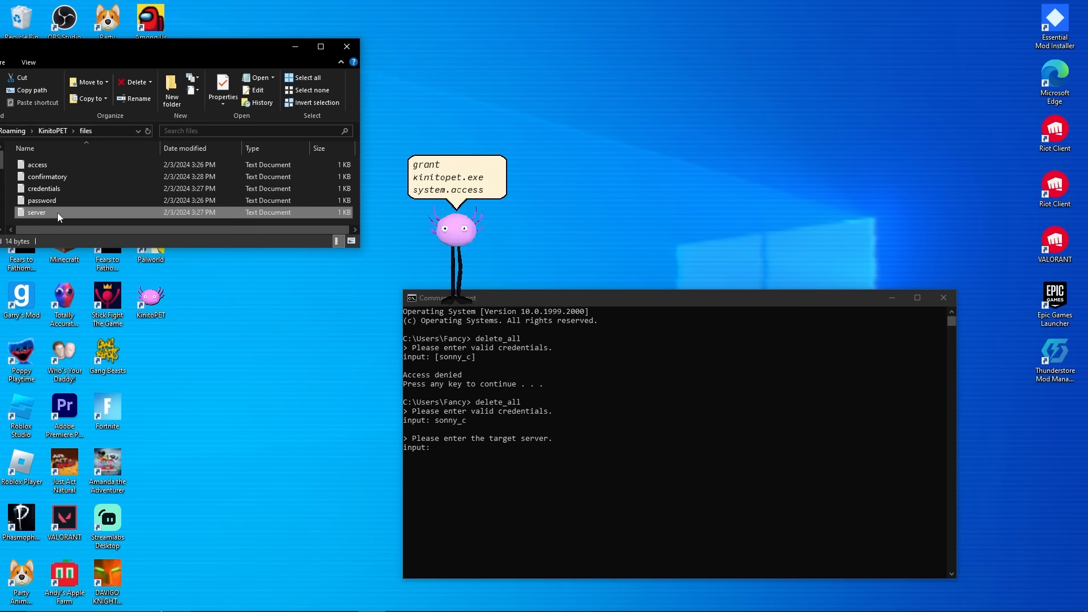
{"action": "type", "text": "kinito_53452"}
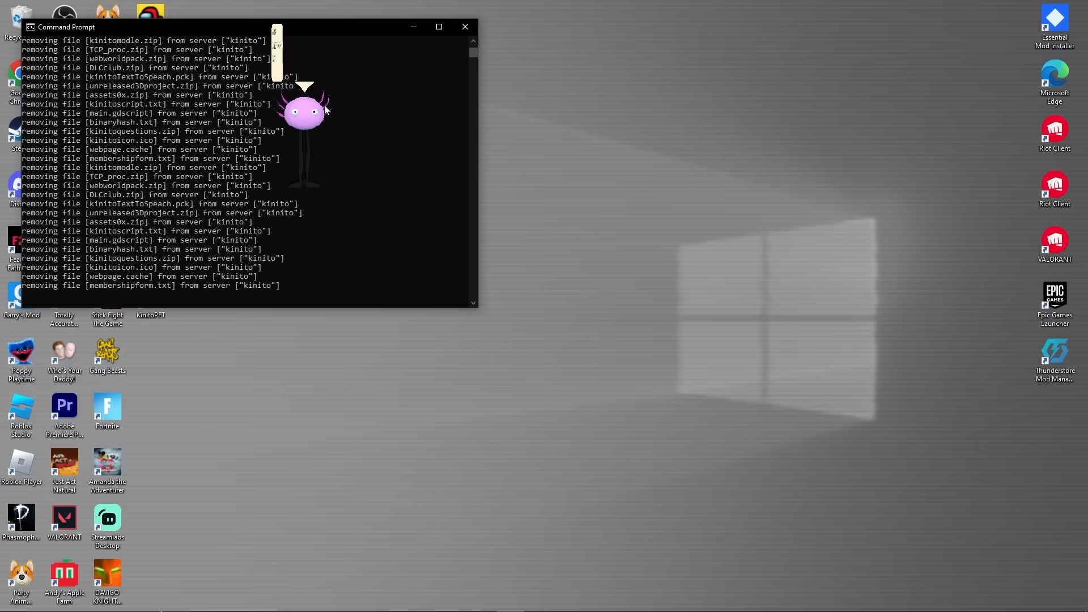
- Wait for the kinito server files to finish deleting until the success alert appears
{"action": "left_click", "coordinate": [438, 26]}
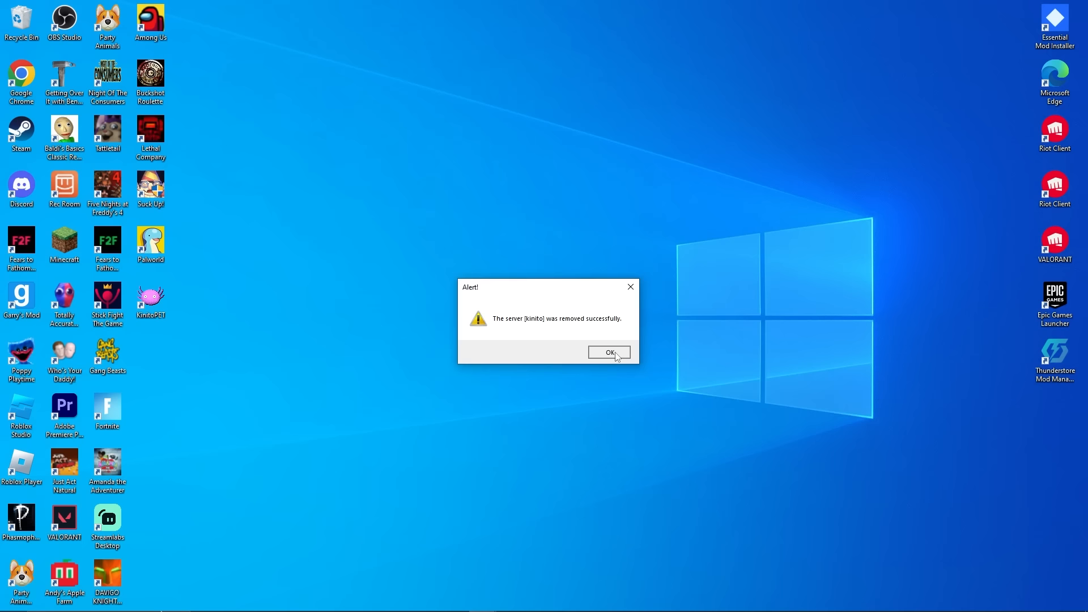
- Acknowledge the 'server [kinito] was removed successfully' alert with OK
{"action": "left_click", "coordinate": [608, 352]}
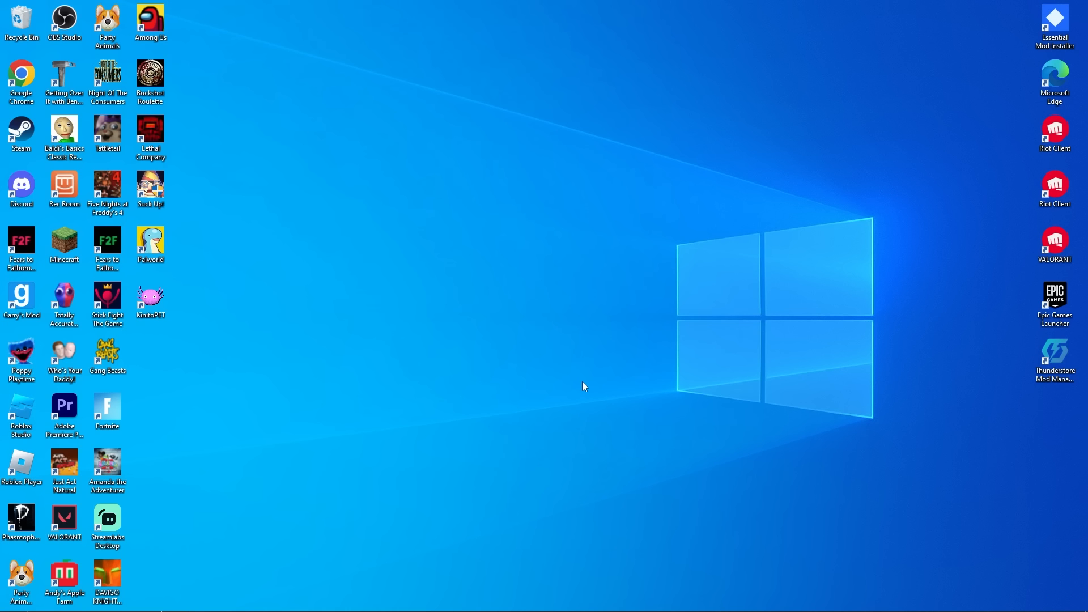
{"action": "double_click", "coordinate": [63, 21]}
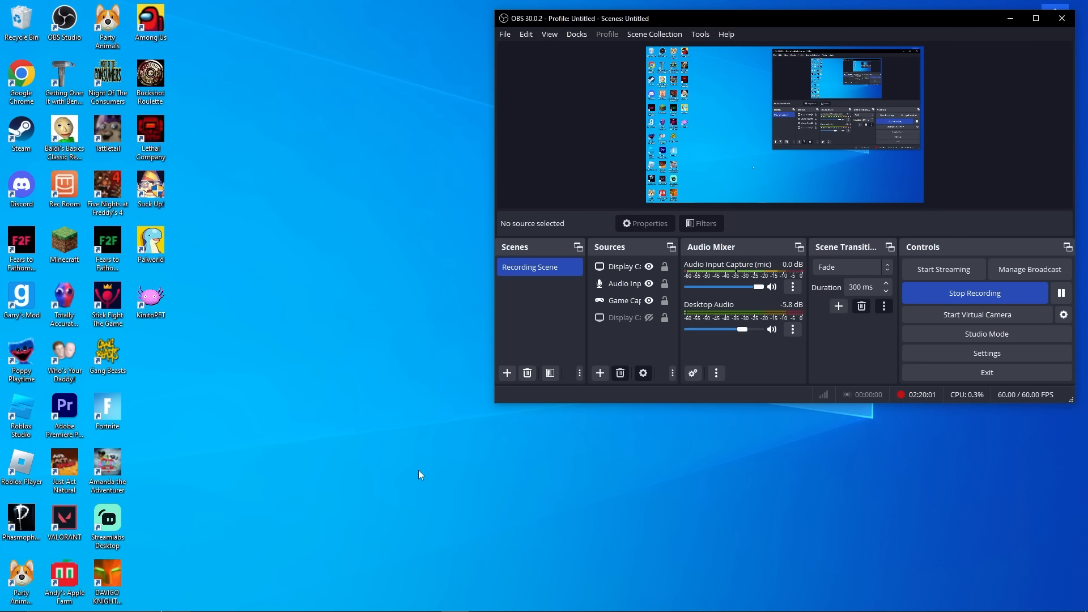
{"action": "mouse_move", "coordinate": [260, 323]}
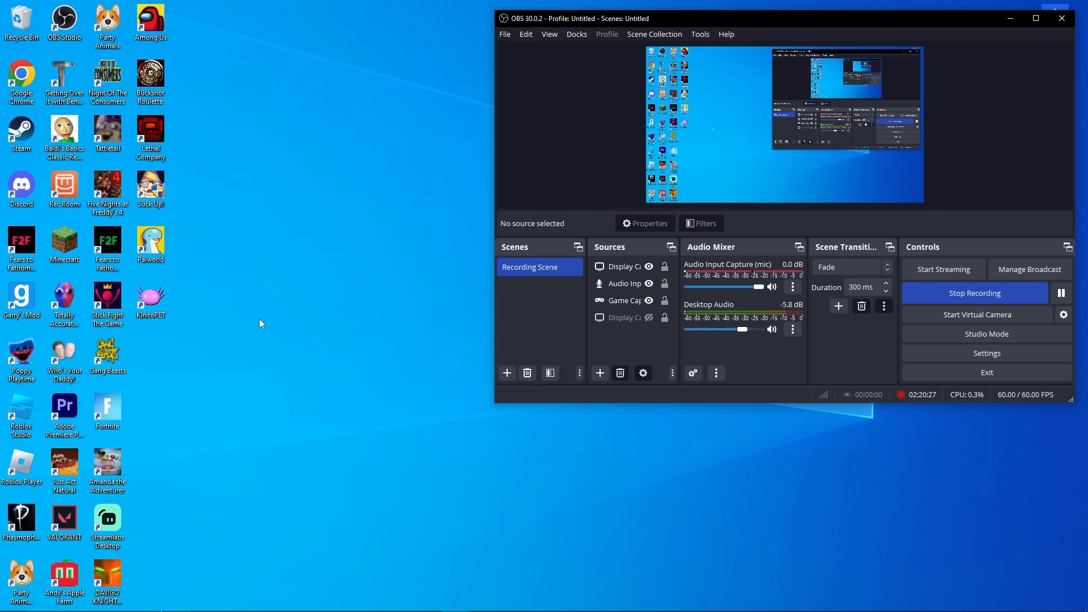
{"action": "mouse_move", "coordinate": [374, 273]}
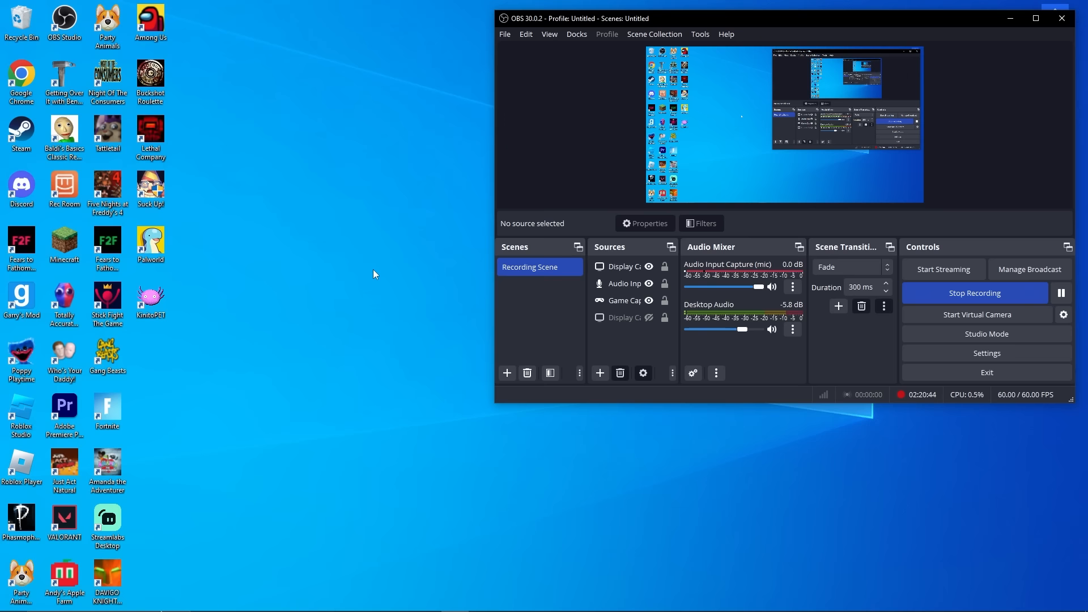